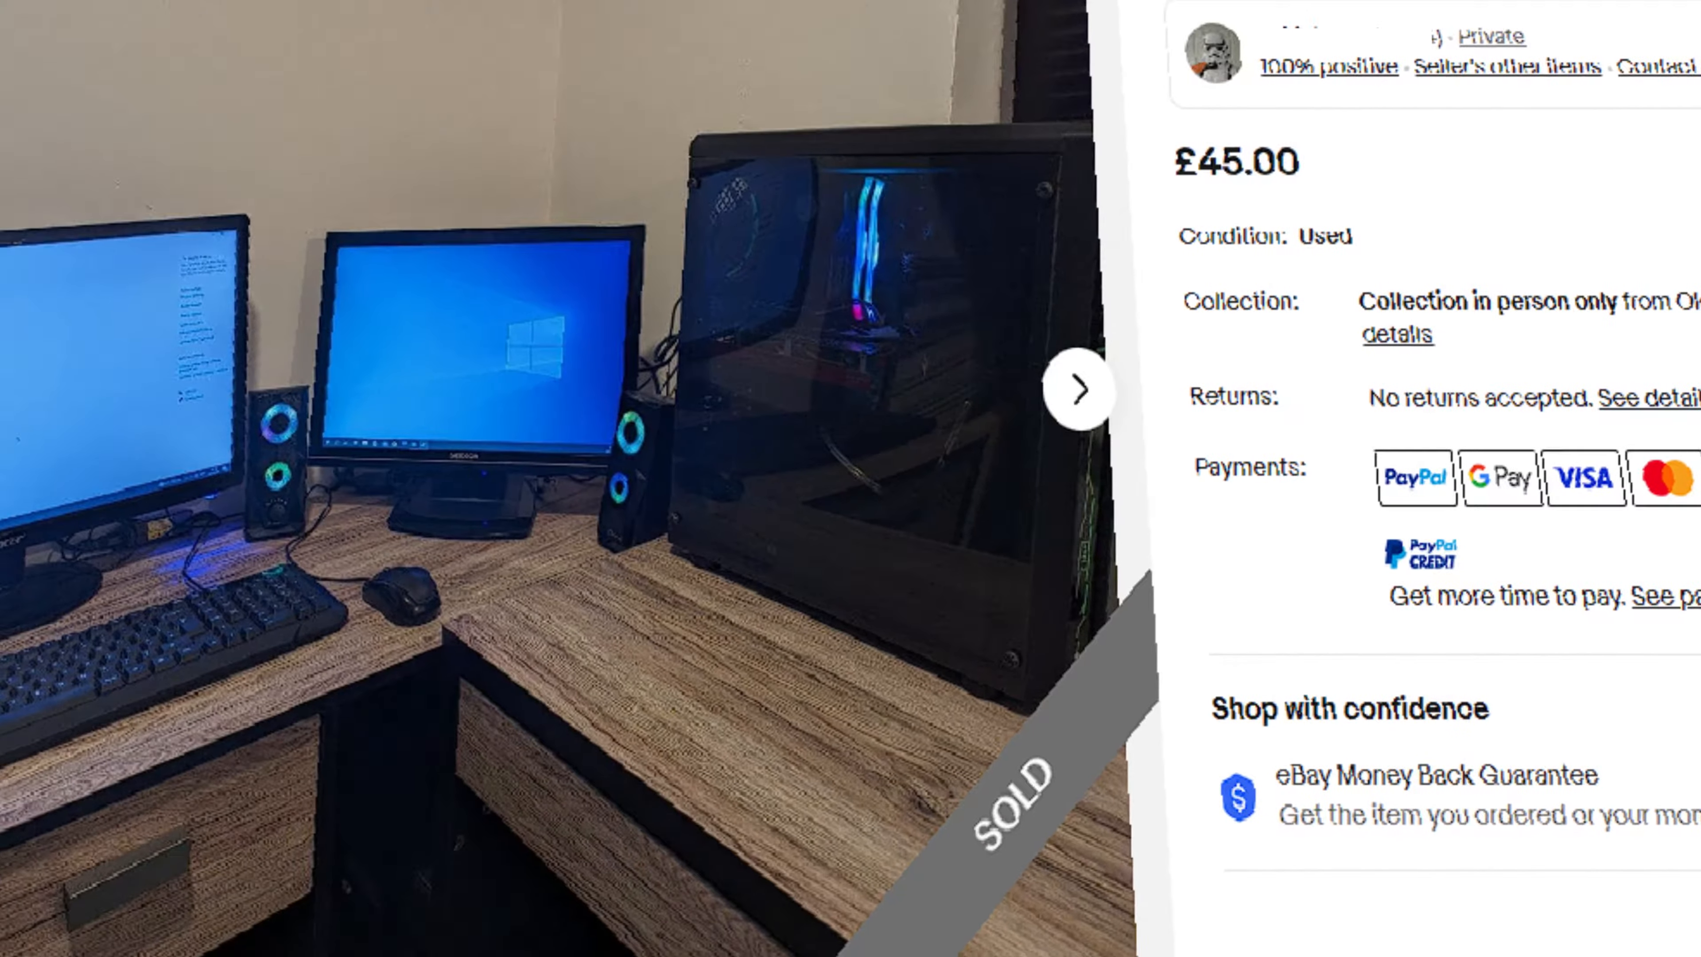
pyautogui.click(1077, 388)
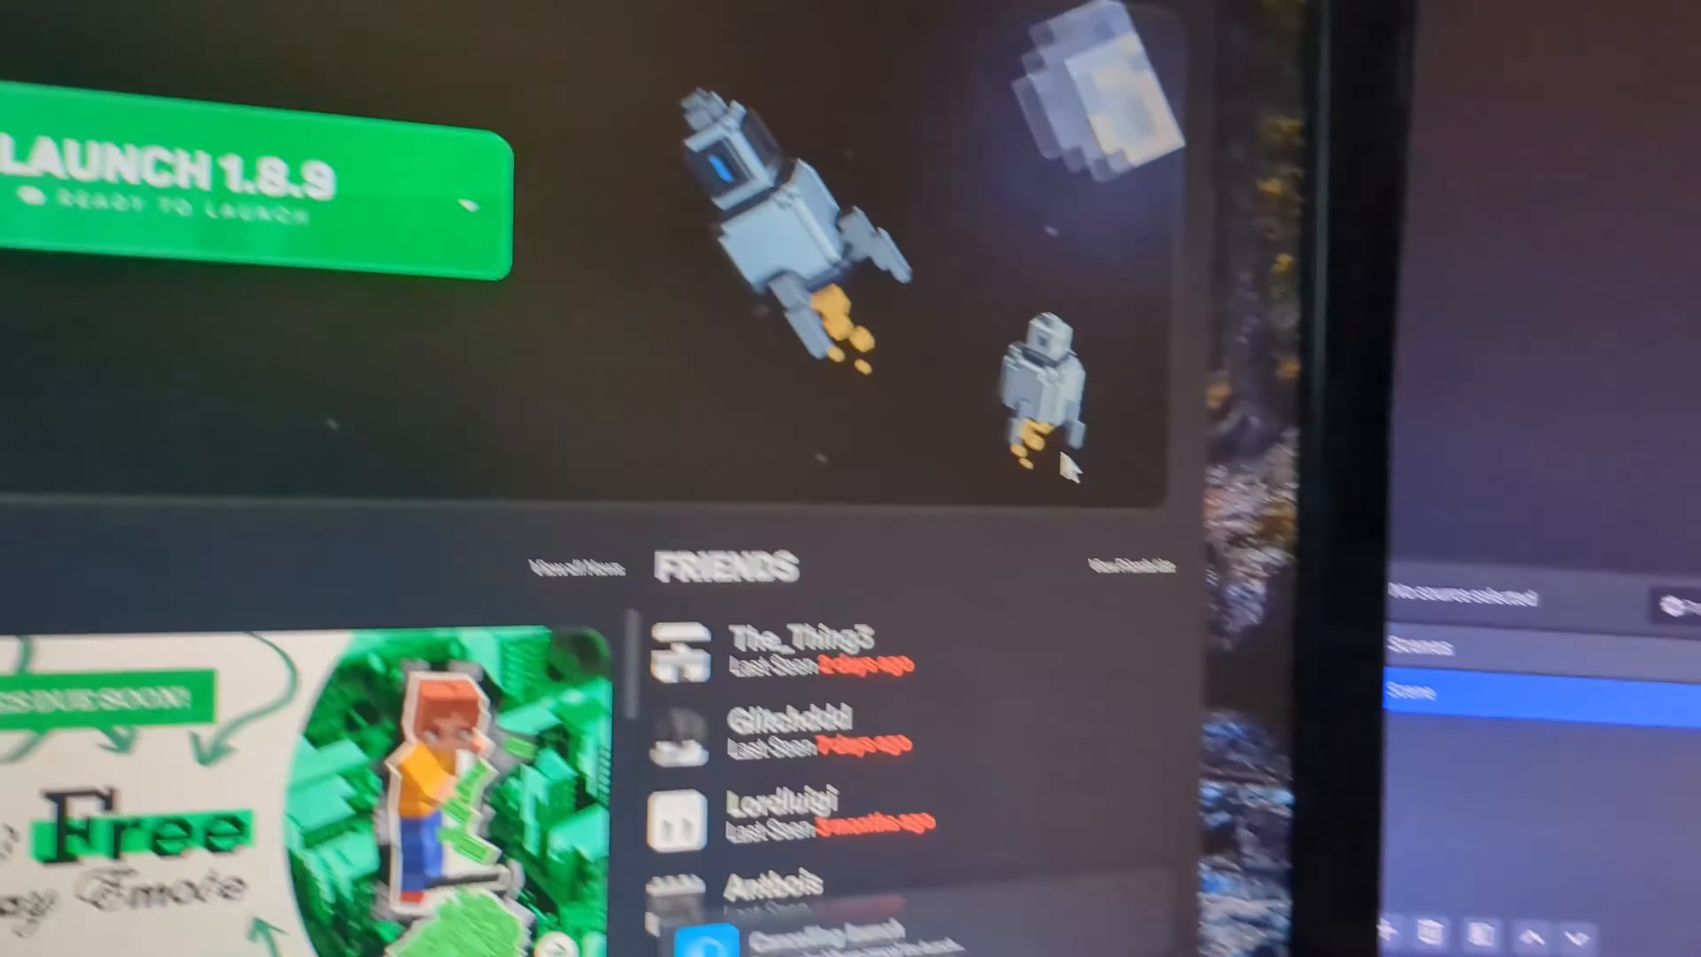
pyautogui.click(250, 184)
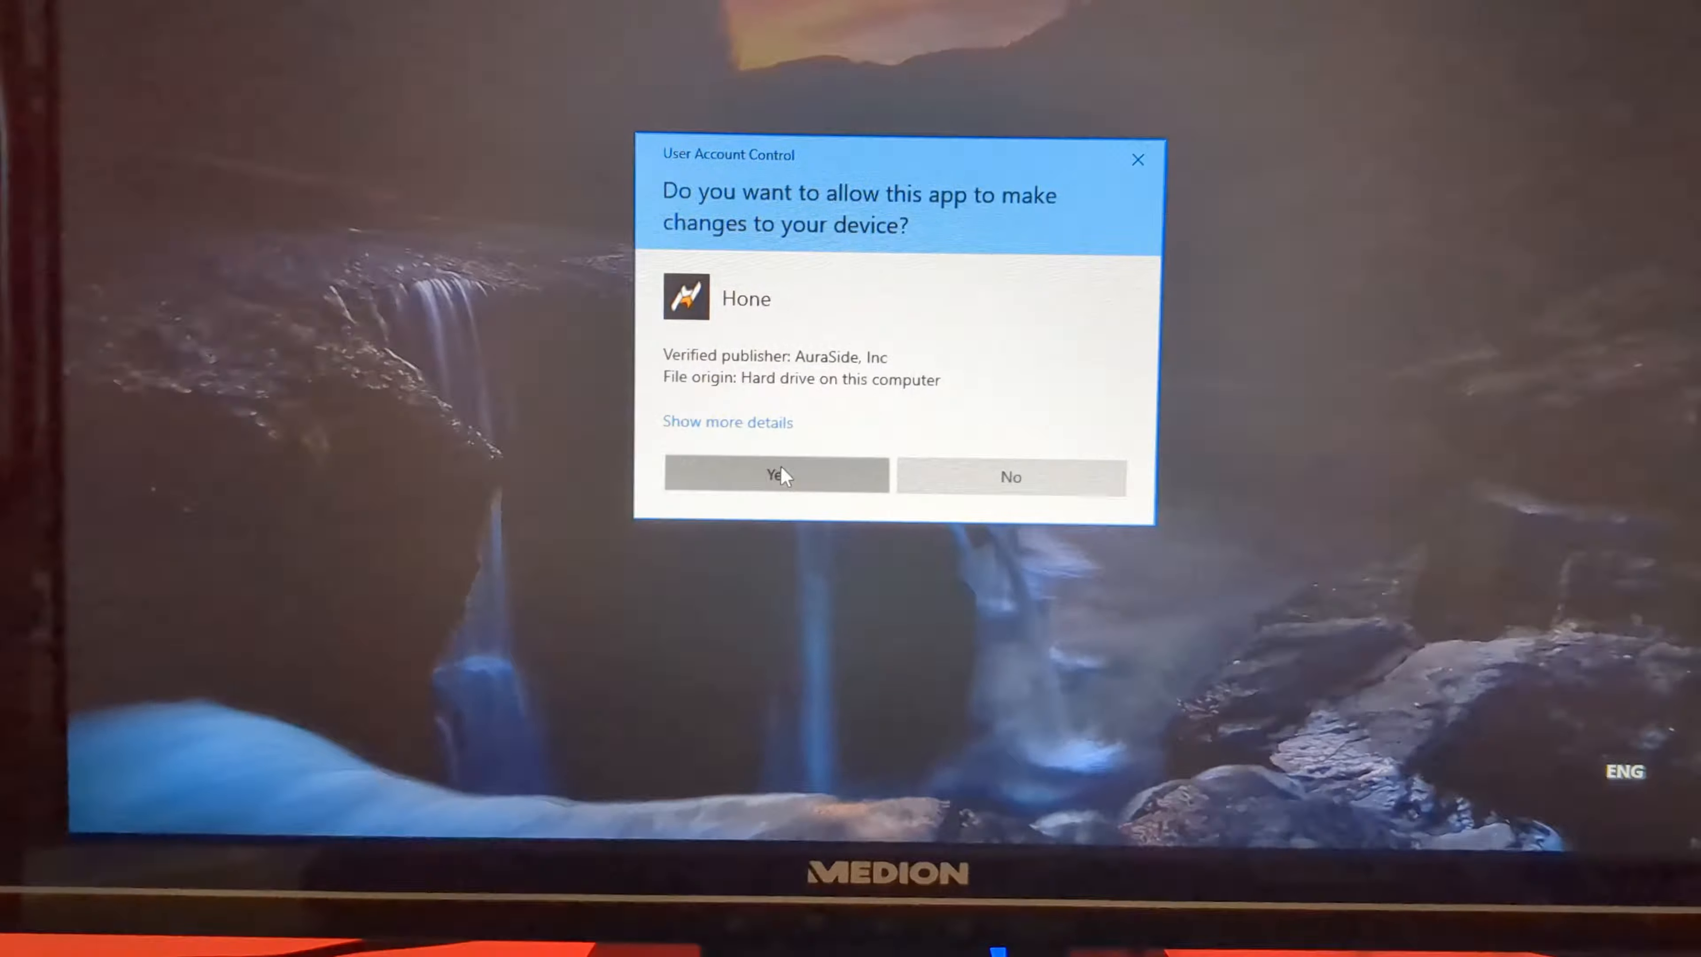
pyautogui.click(775, 475)
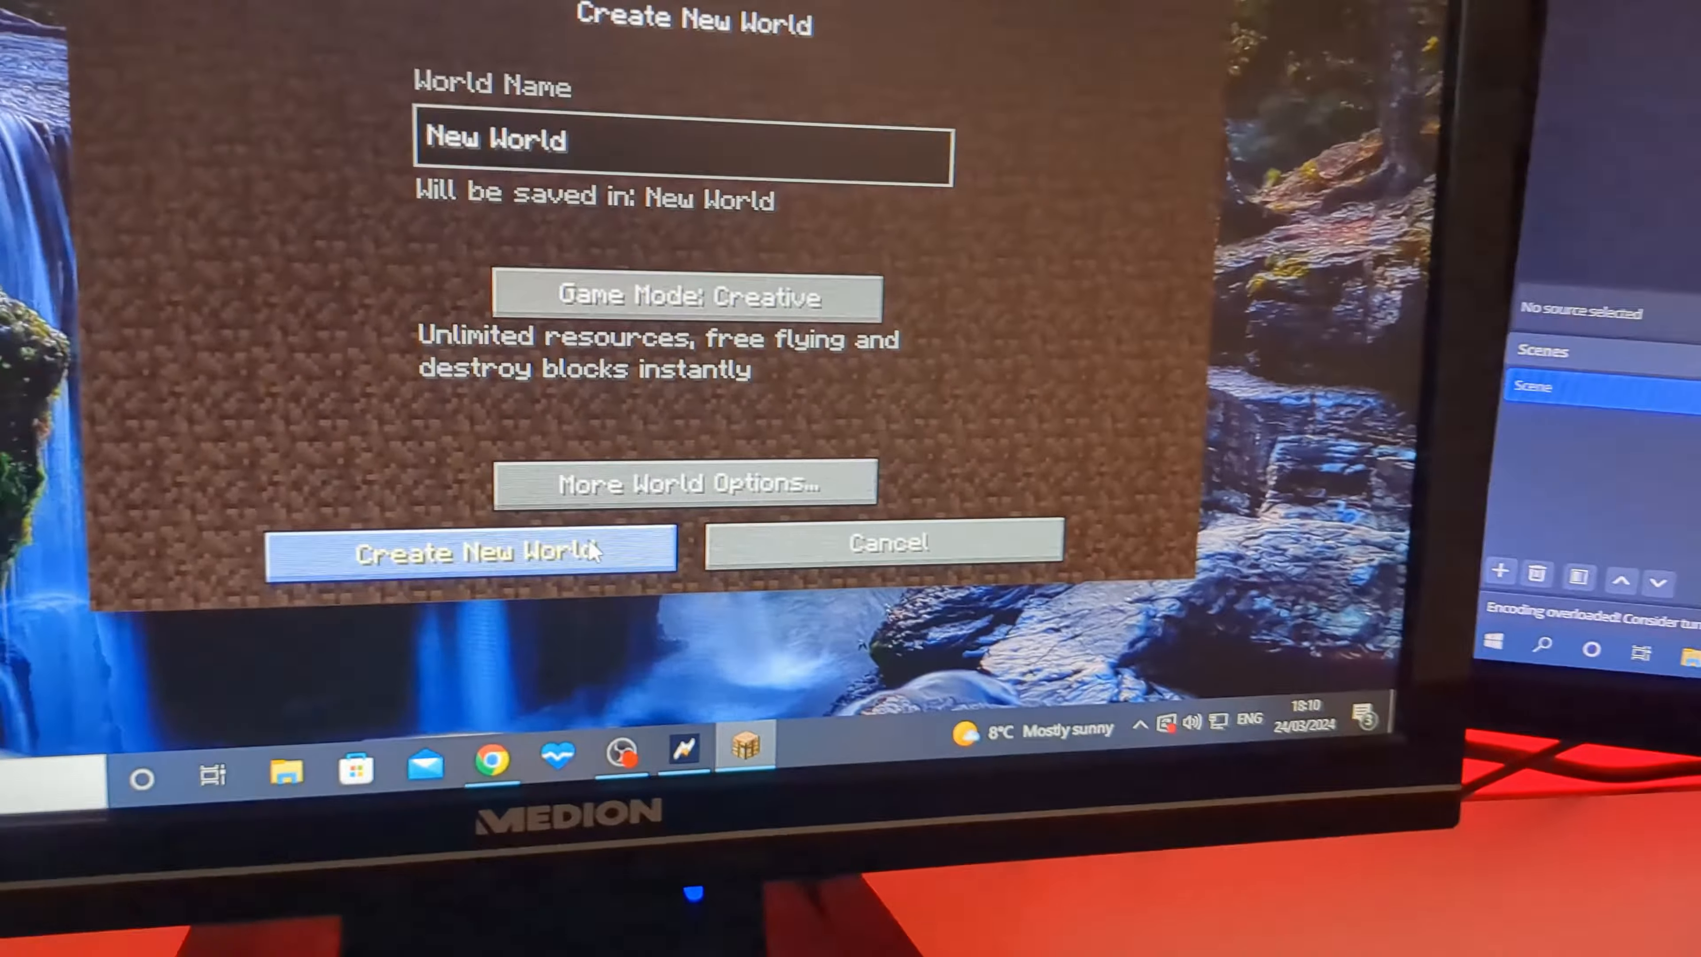
pyautogui.click(468, 548)
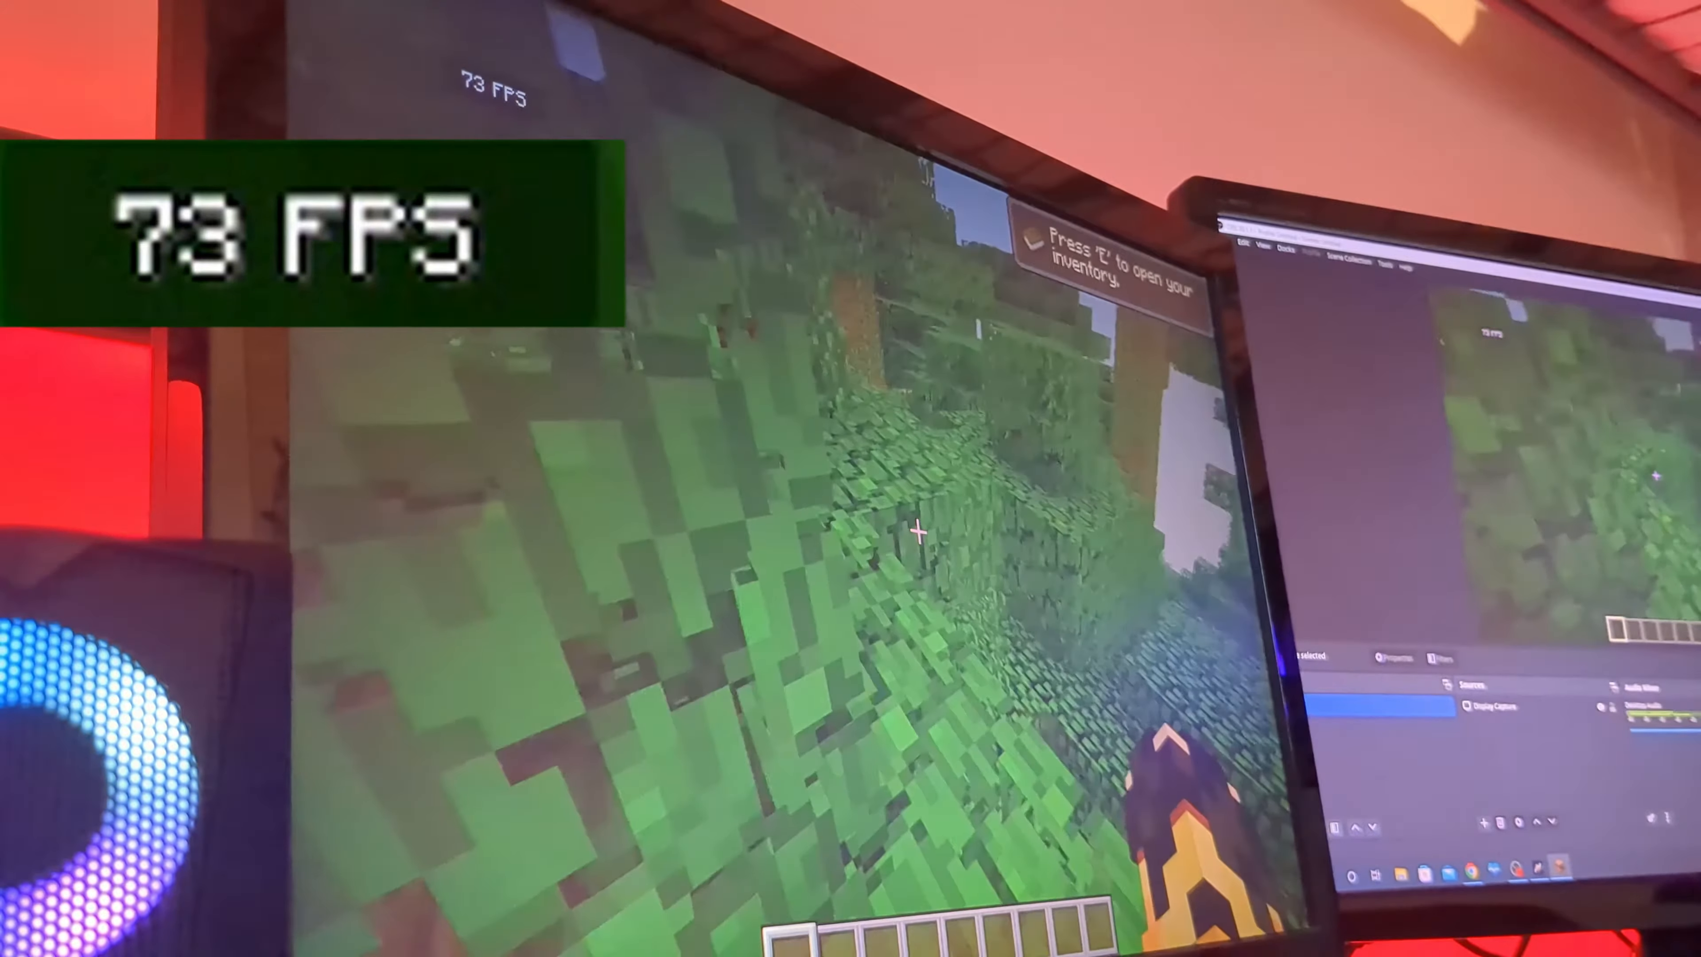
pyautogui.press('Escape')
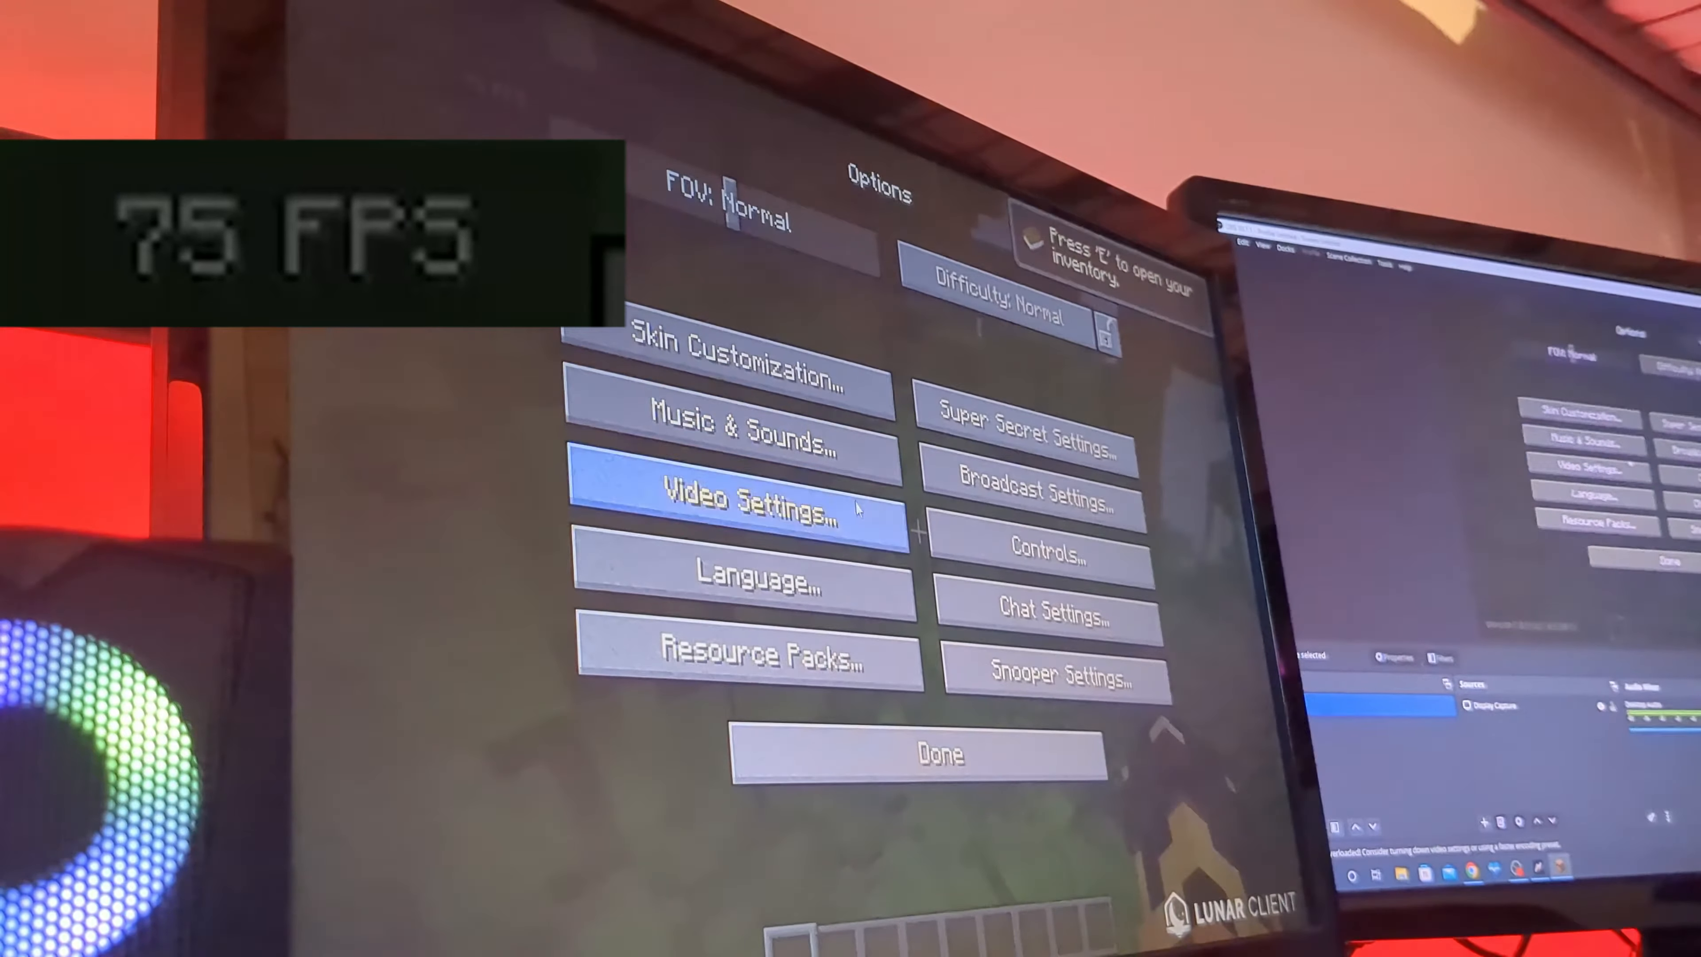
pyautogui.click(744, 502)
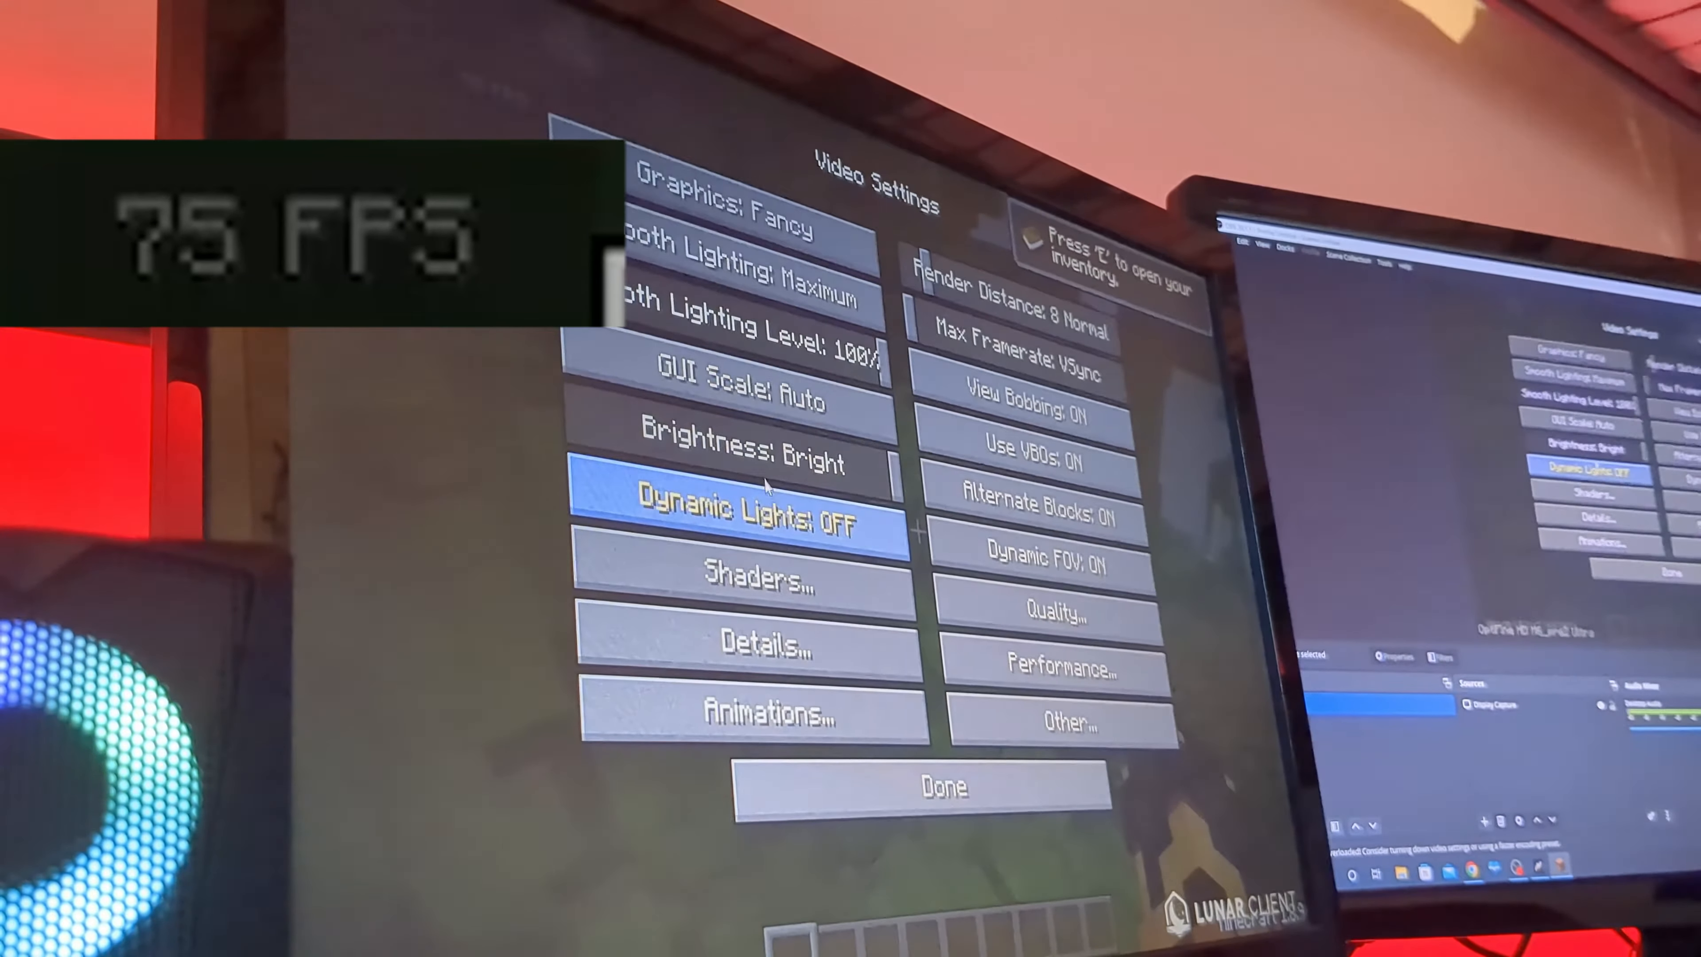
pyautogui.click(939, 786)
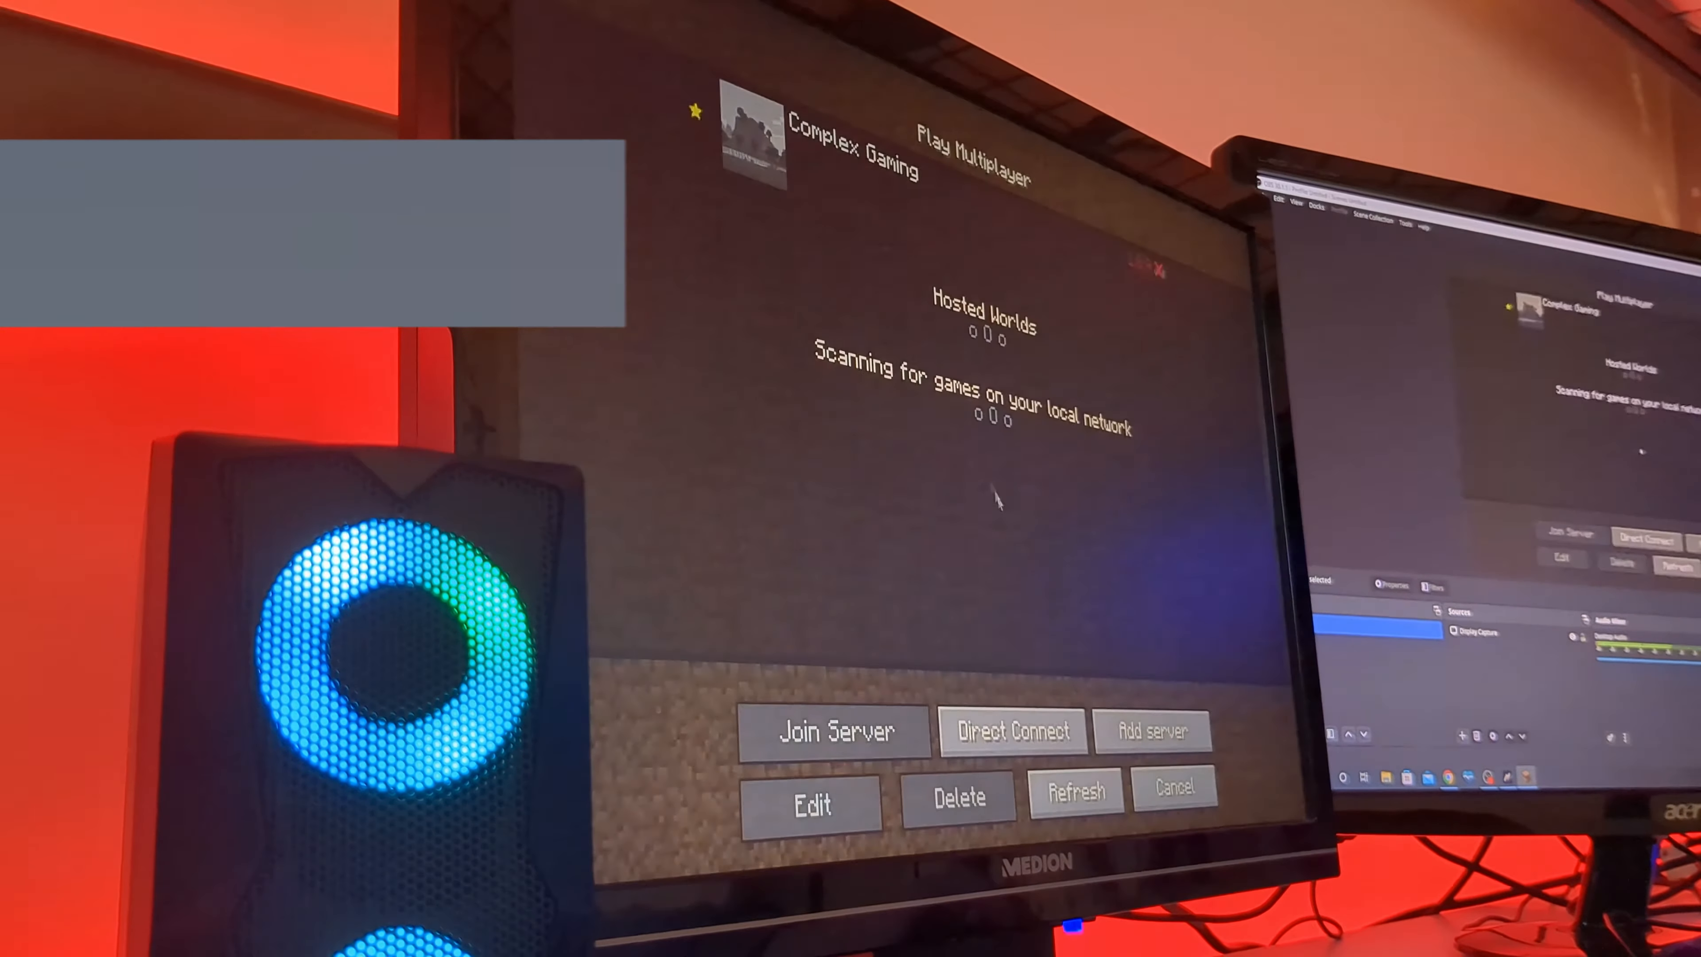
pyautogui.click(832, 731)
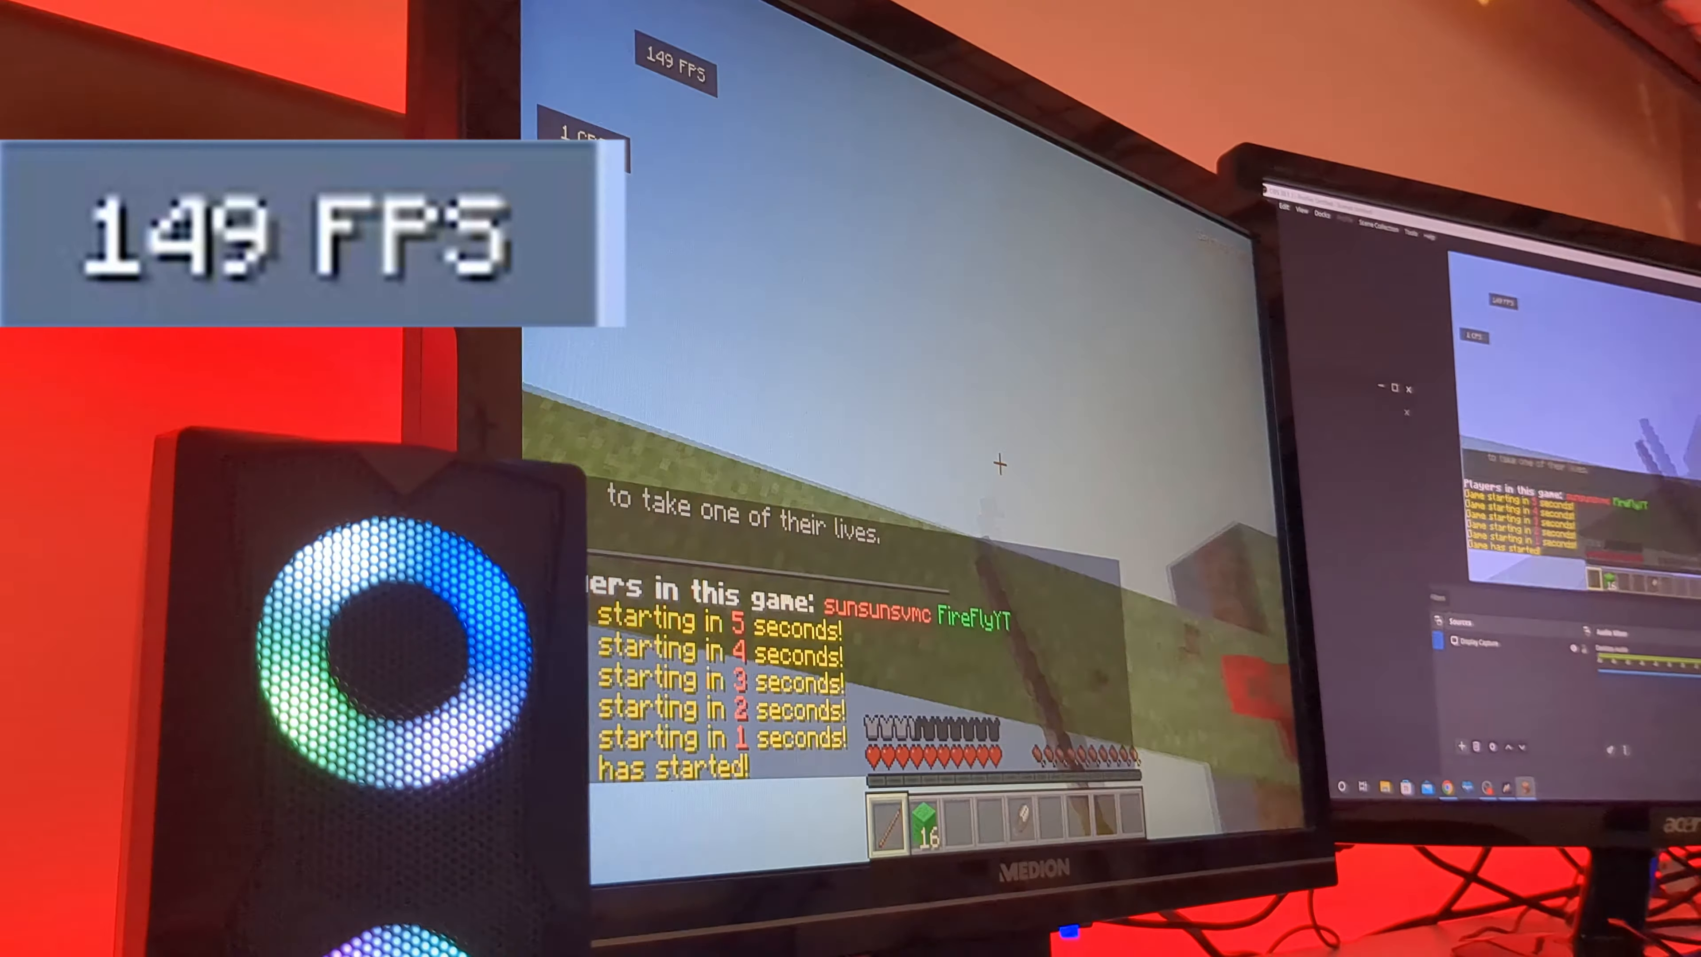